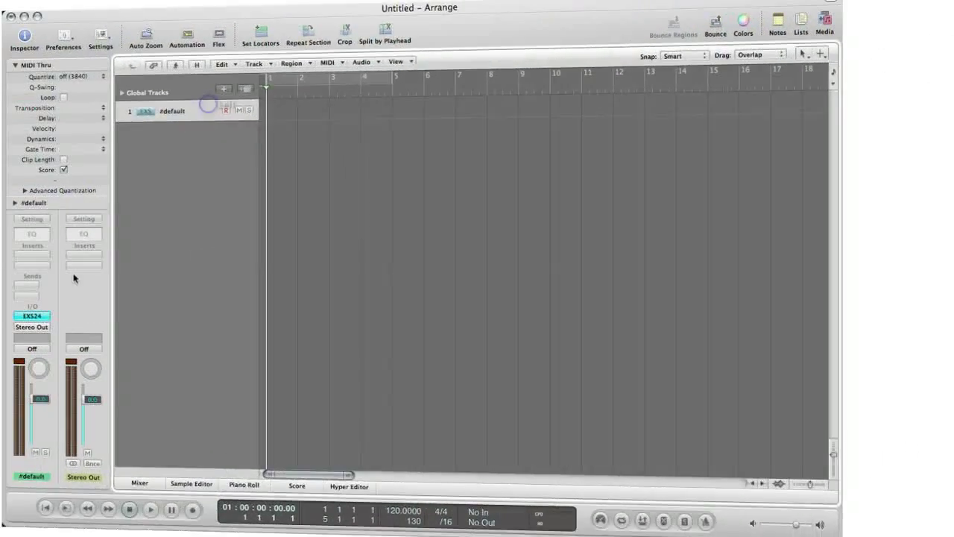
# Double-click the EXS24 track to open the sampler plug-in and Instrument Editor
pyautogui.doubleClick(31, 315)
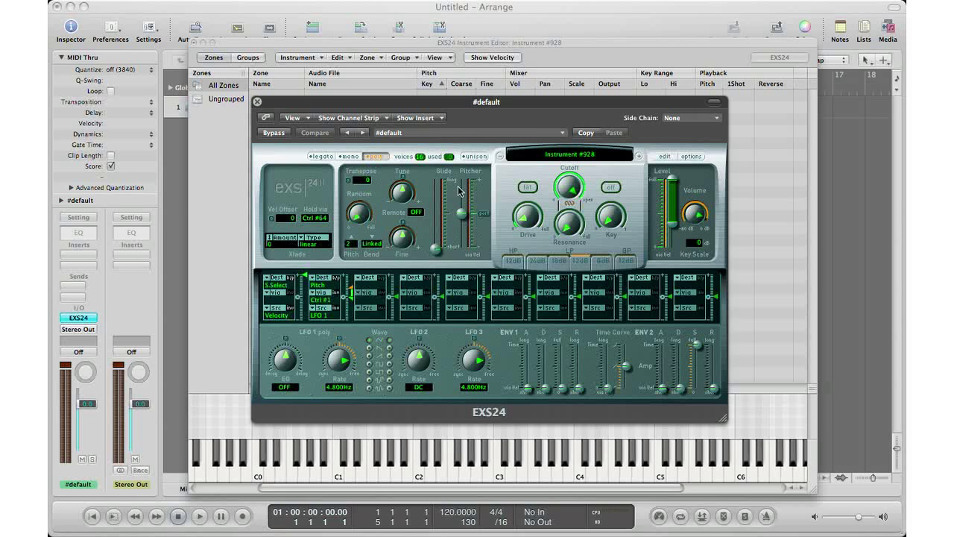
# Close the EXS24 controls, test-map 8 kick samples as contiguous zones, then adjust the keyboard view
pyautogui.click(257, 103)
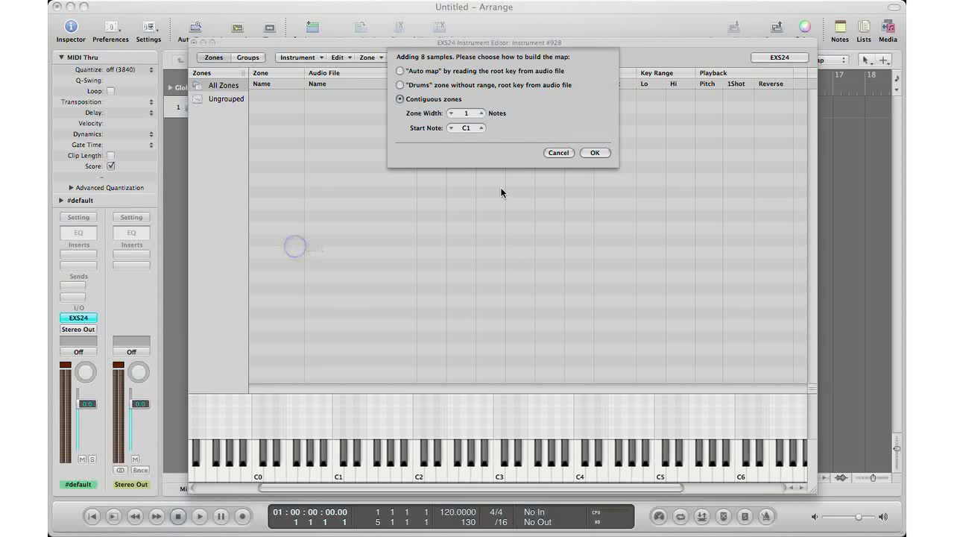
pyautogui.click(594, 153)
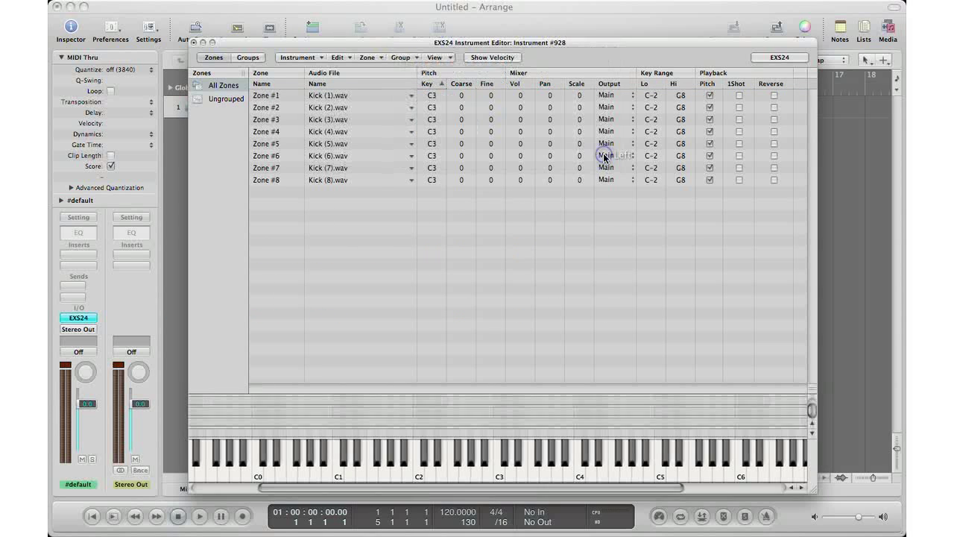
pyautogui.moveTo(458, 431)
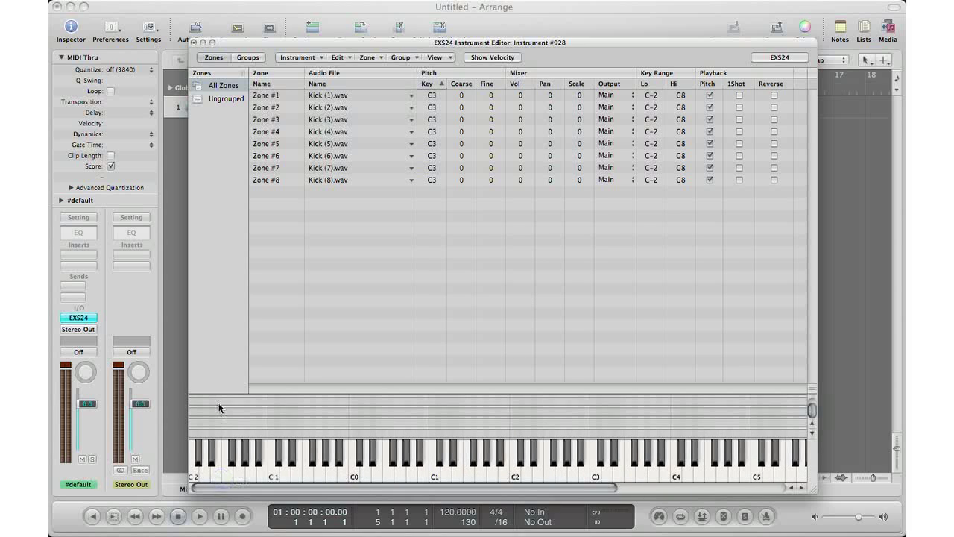
pyautogui.click(218, 412)
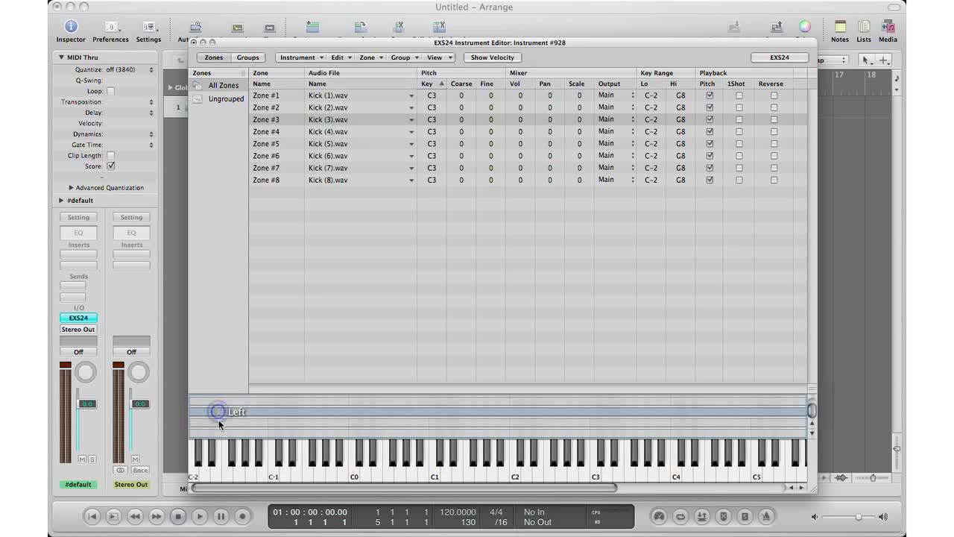
pyautogui.moveTo(217, 412); pyautogui.dragTo(197, 473)
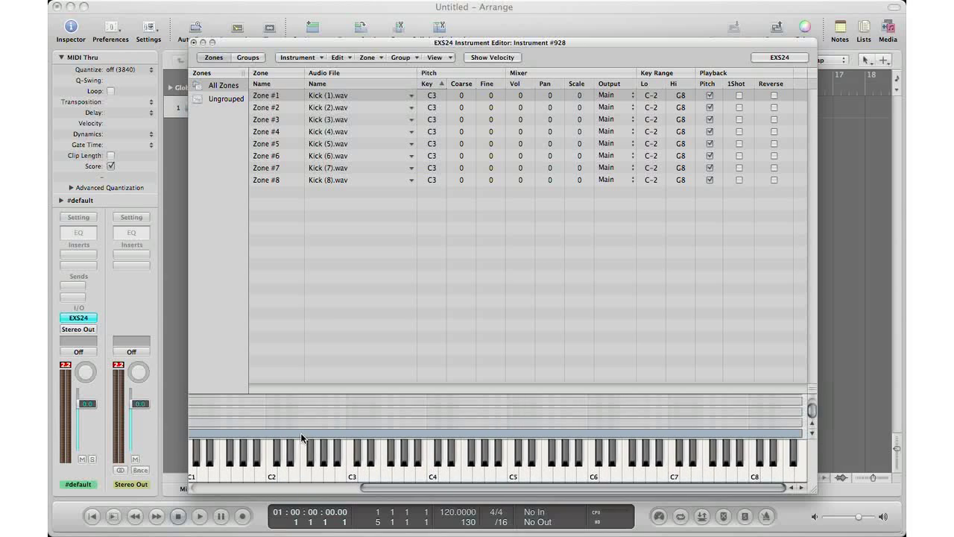
pyautogui.moveTo(318, 229)
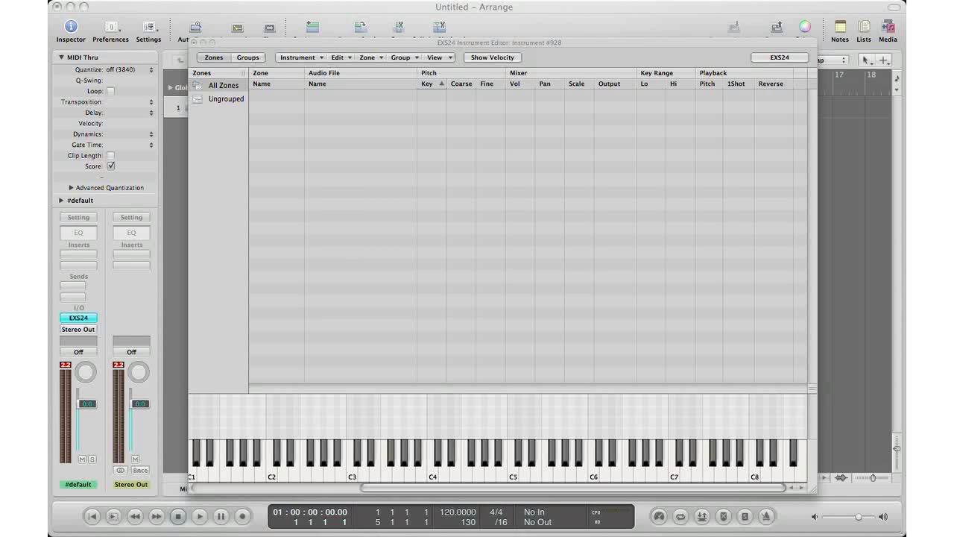
# Drop 25 kick files on C3 and map them as contiguous single-key zones in Group #1
pyautogui.moveTo(89, 289); pyautogui.dragTo(217, 290)
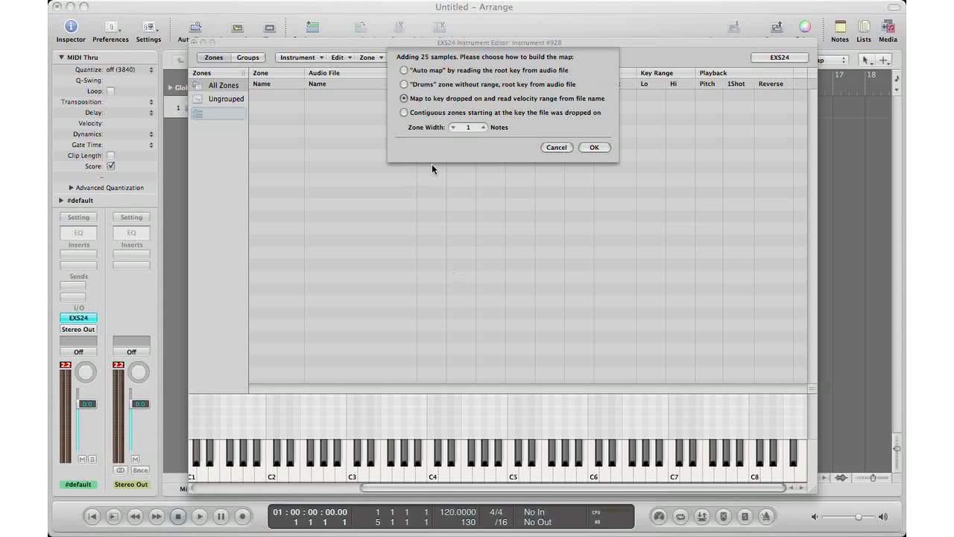
pyautogui.click(404, 113)
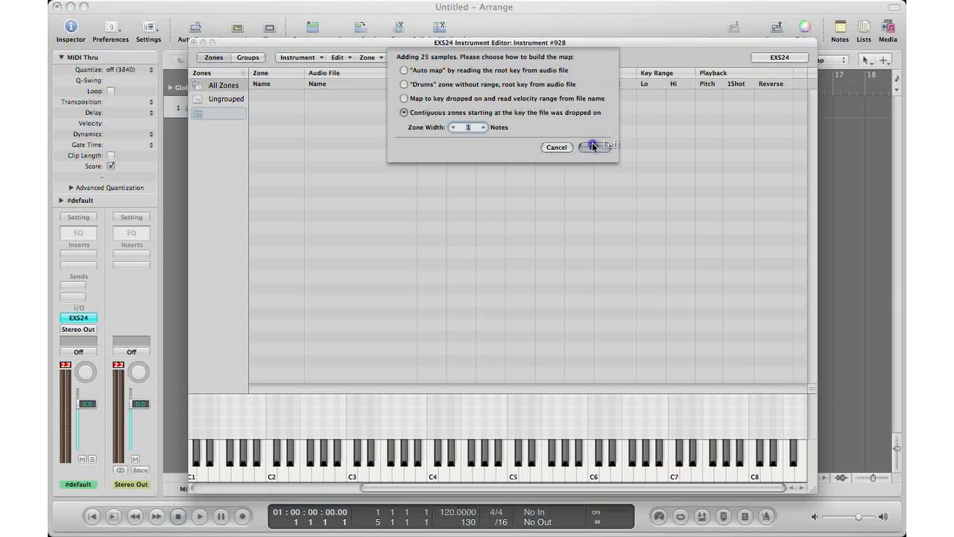
pyautogui.click(593, 147)
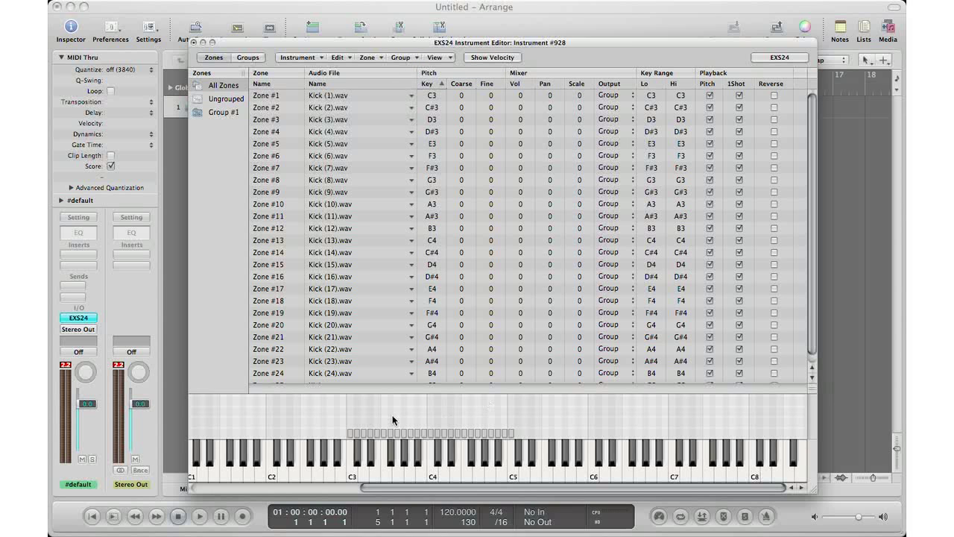
pyautogui.moveTo(857, 443)
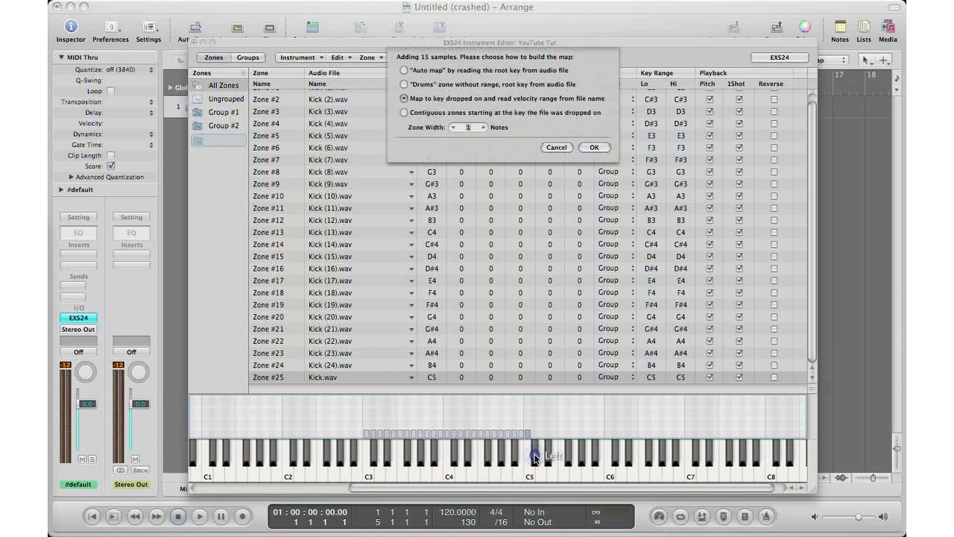
# Map the next kick batch as contiguous single-key zones in a new group and audition a kick
pyautogui.click(404, 113)
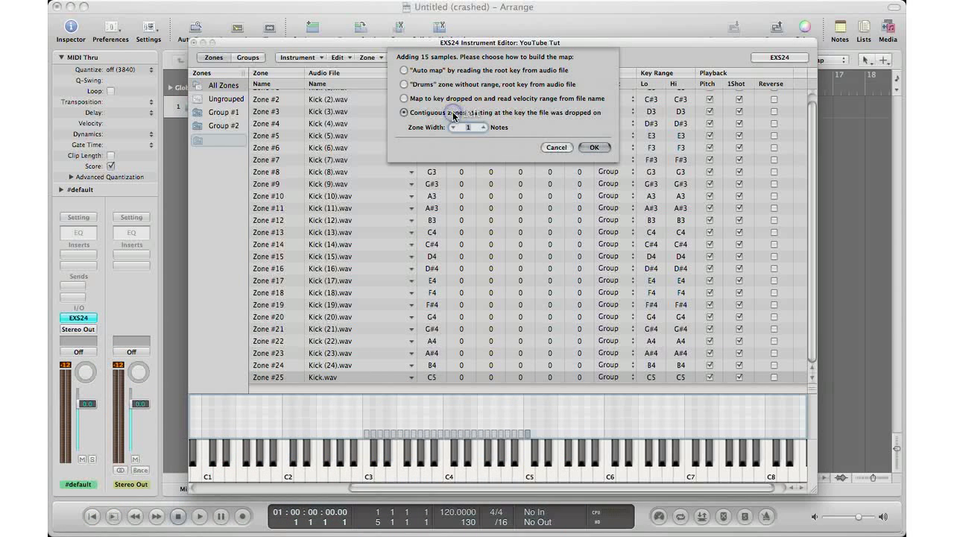
pyautogui.click(594, 147)
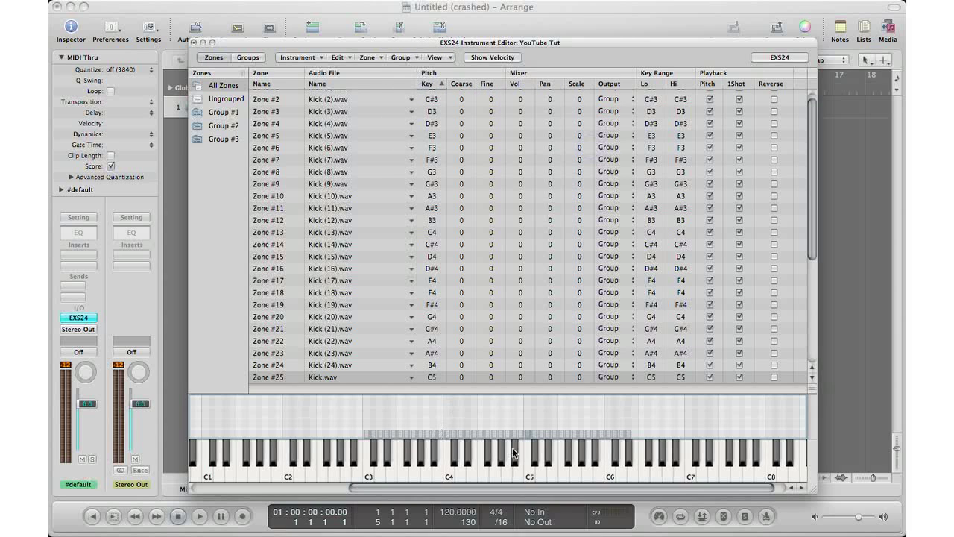
pyautogui.click(533, 462)
pyautogui.write('Y')
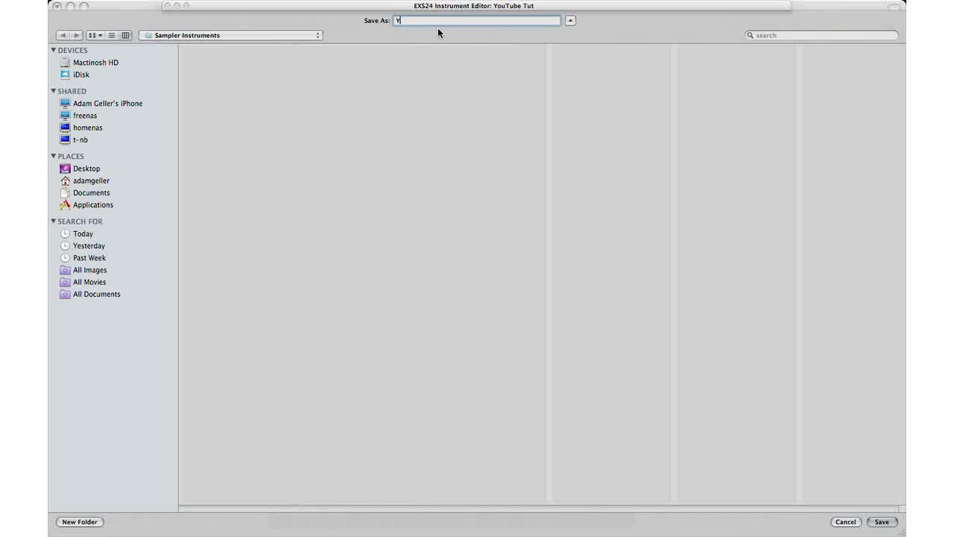
# Save the instrument as YOUTUBETUTPRIAL in the Sampler Instruments folder
pyautogui.write('OUTUB')
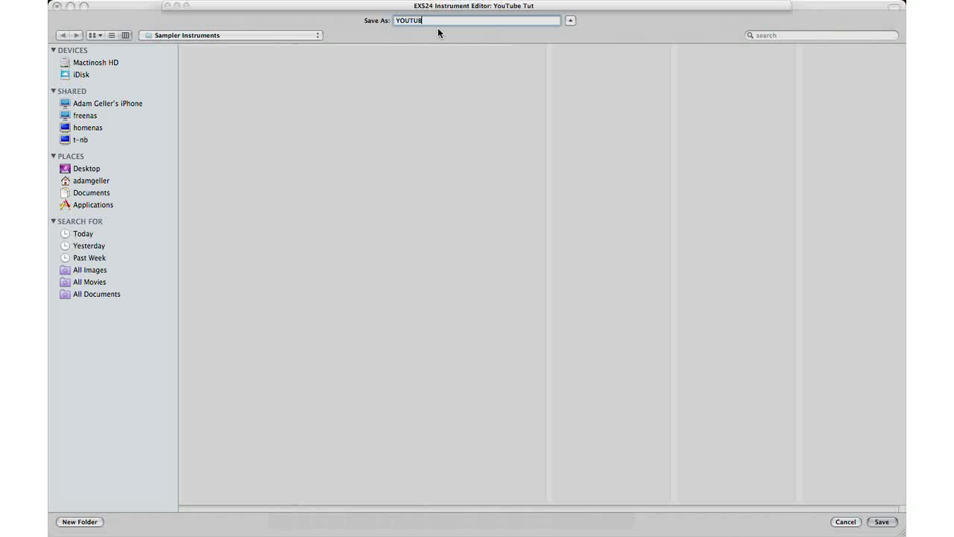
pyautogui.write('ETUTH')
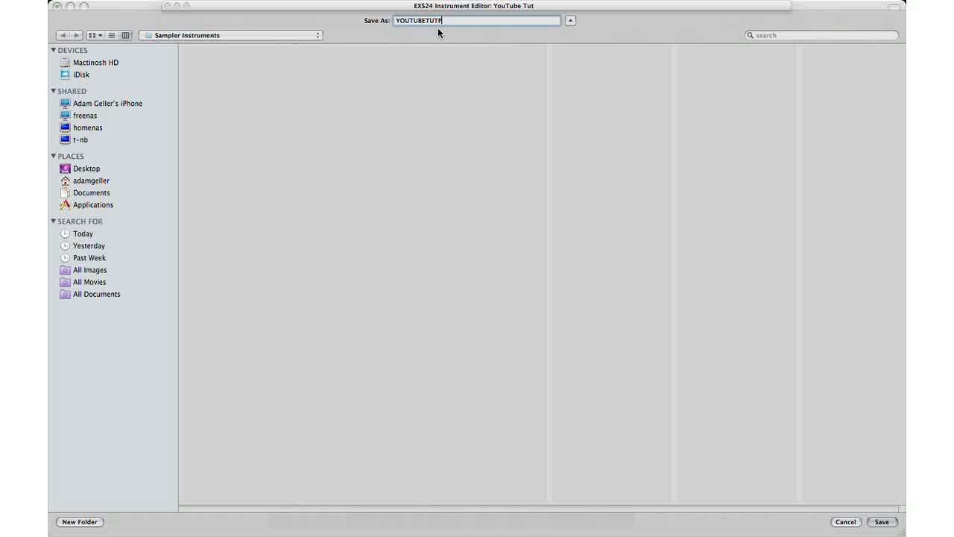
pyautogui.write('RIAL')
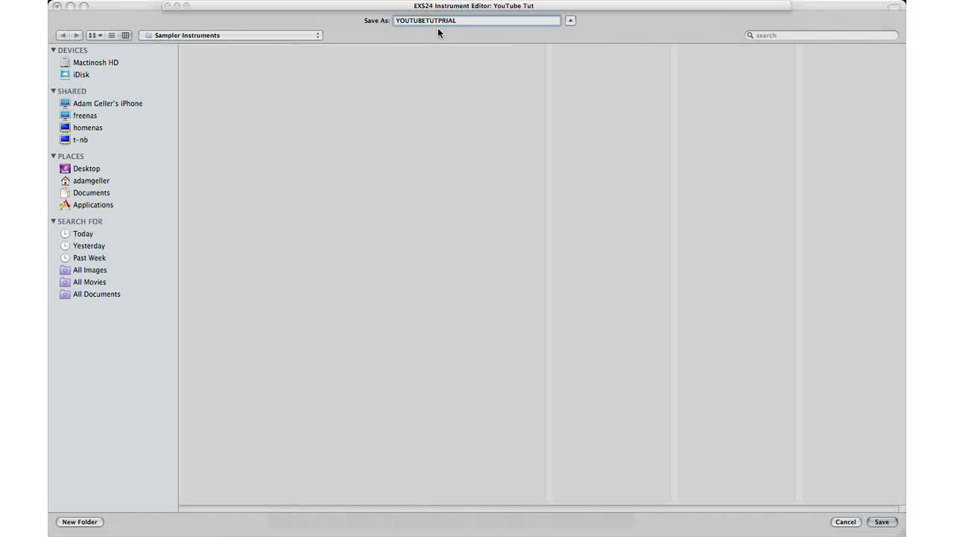
pyautogui.click(882, 521)
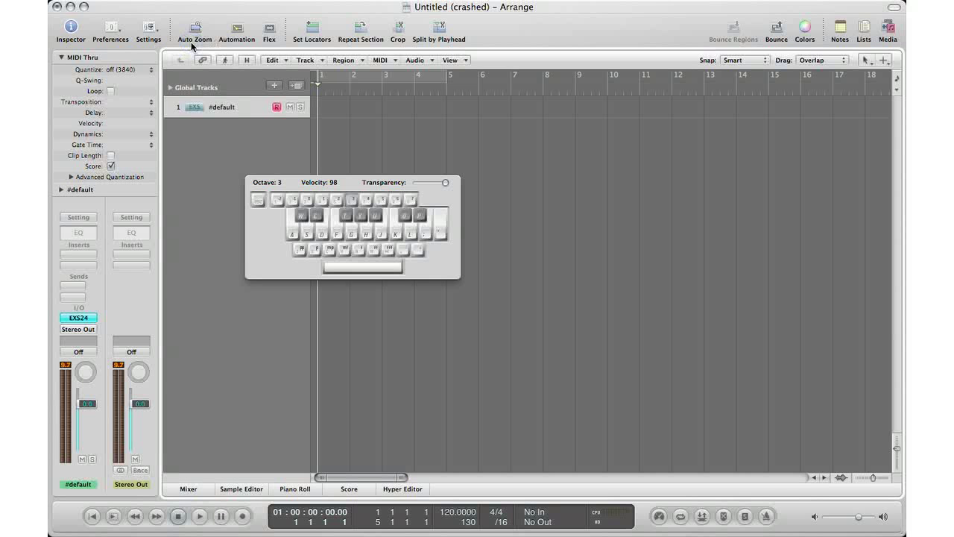
pyautogui.moveTo(195, 30)
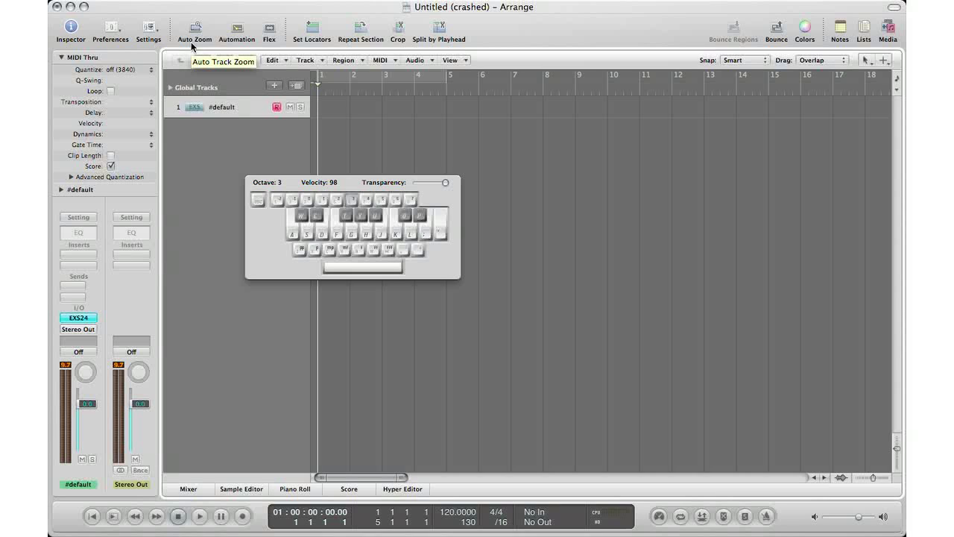